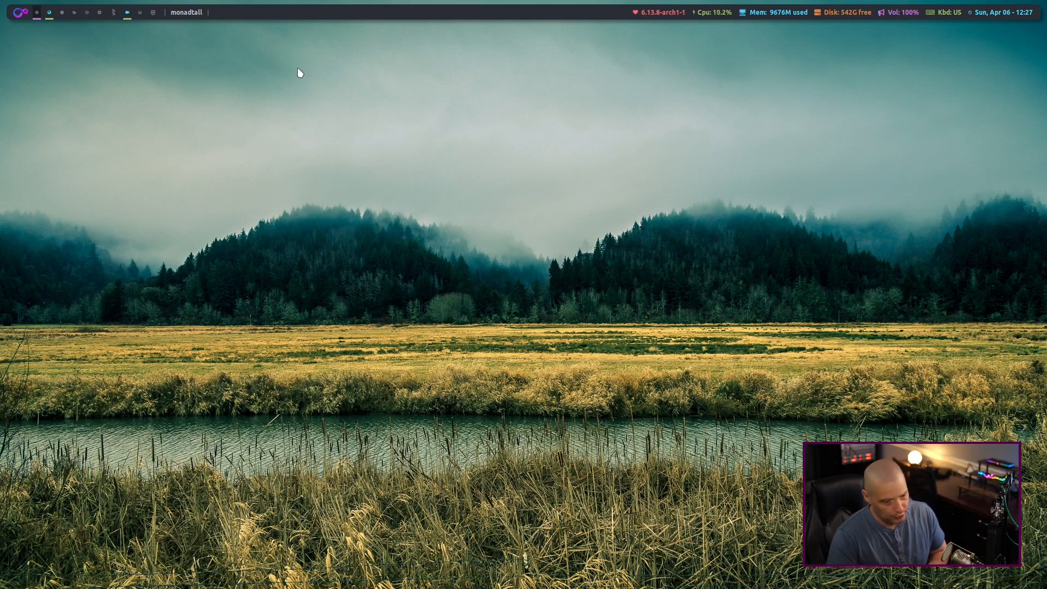
mouse_move(413, 215)
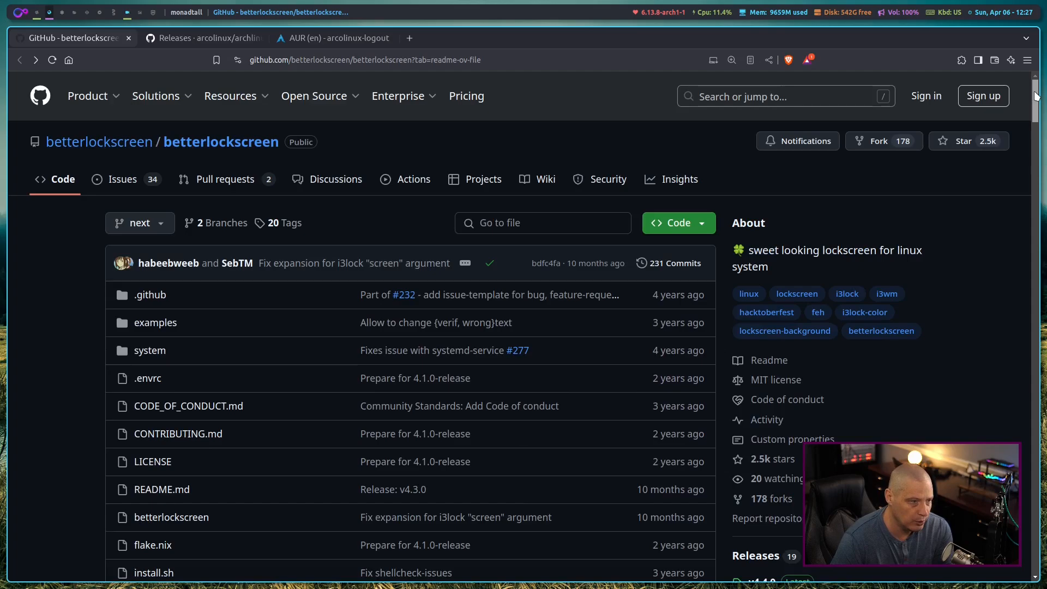
Scroll the betterlockscreen README down past requirements to the Installation section.
scroll(down, 3)
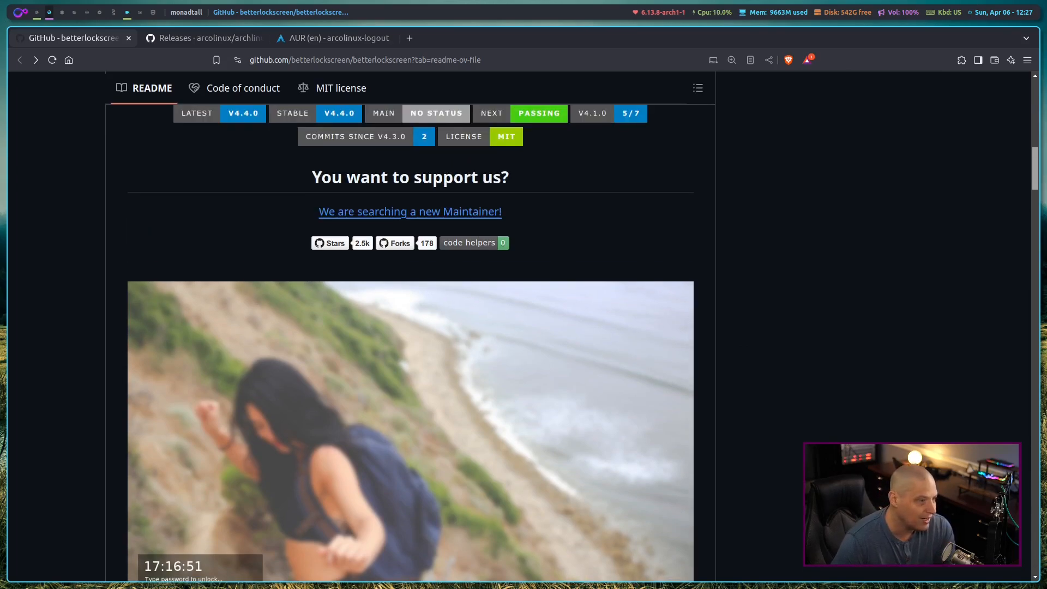
scroll(down, 3)
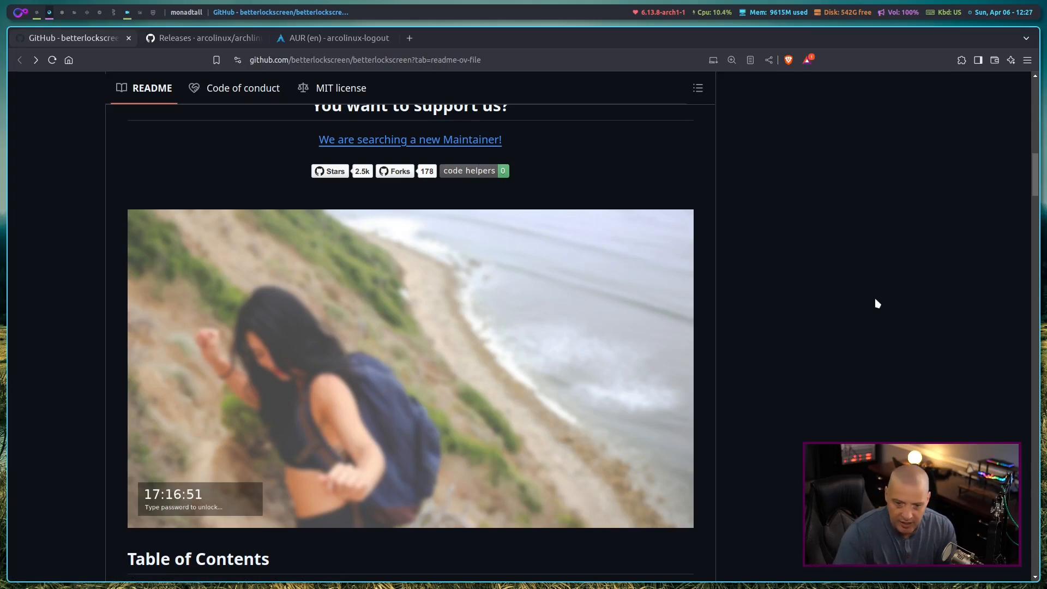
scroll(down, 3)
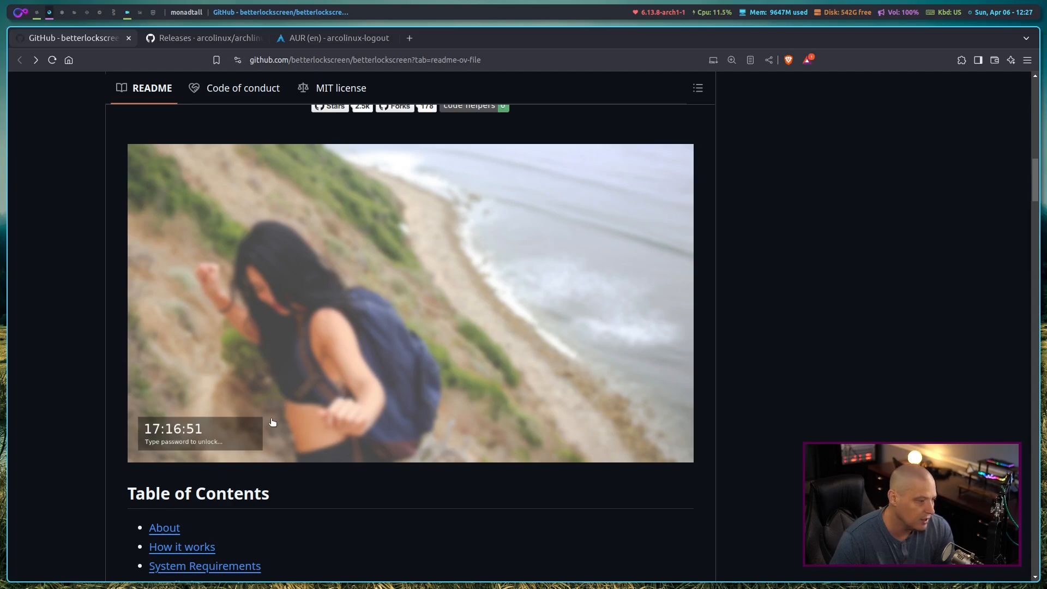
scroll(down, 3)
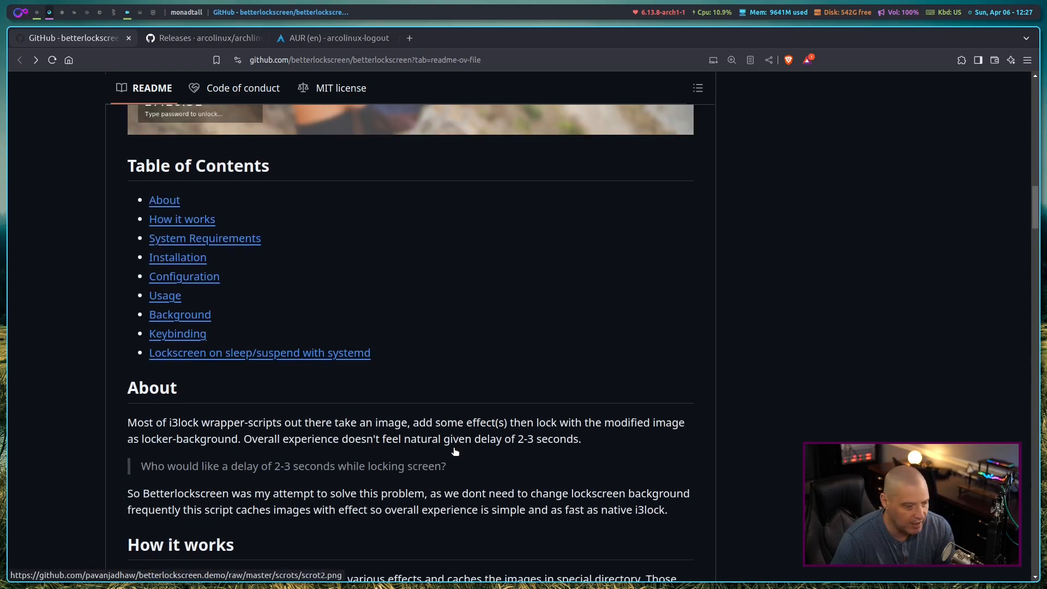
scroll(down, 3)
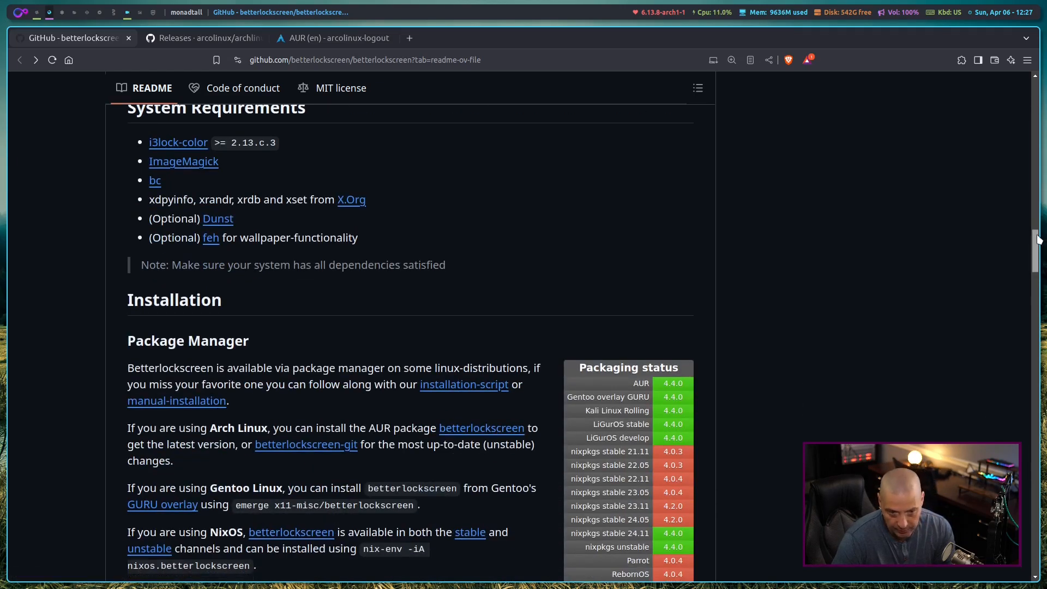
scroll(down, 3)
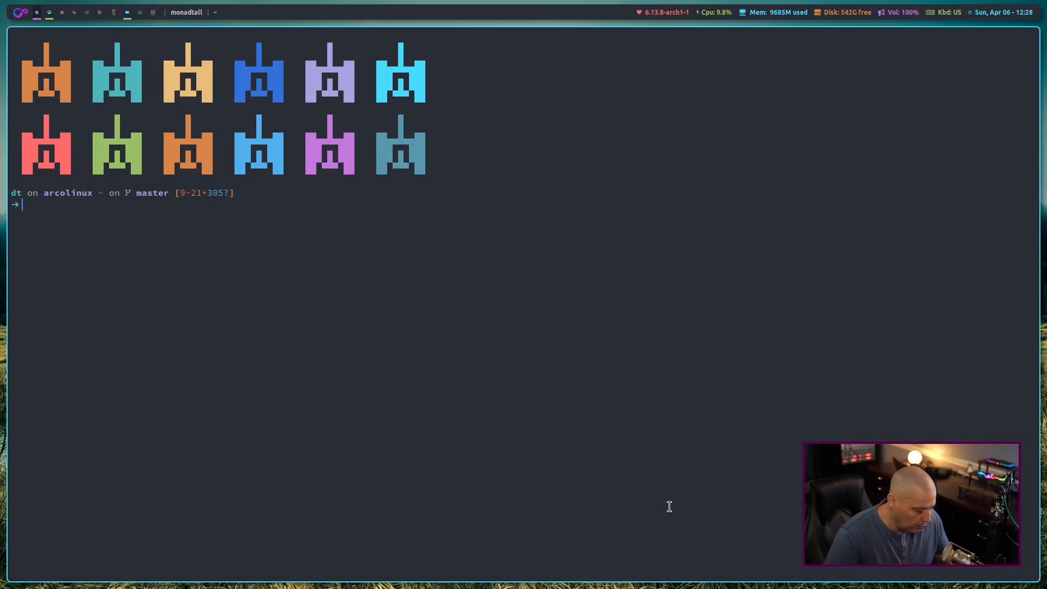
Run betterlockscreen to print its usage help with lock, update and effect options.
text(betterlockscreen --loc)
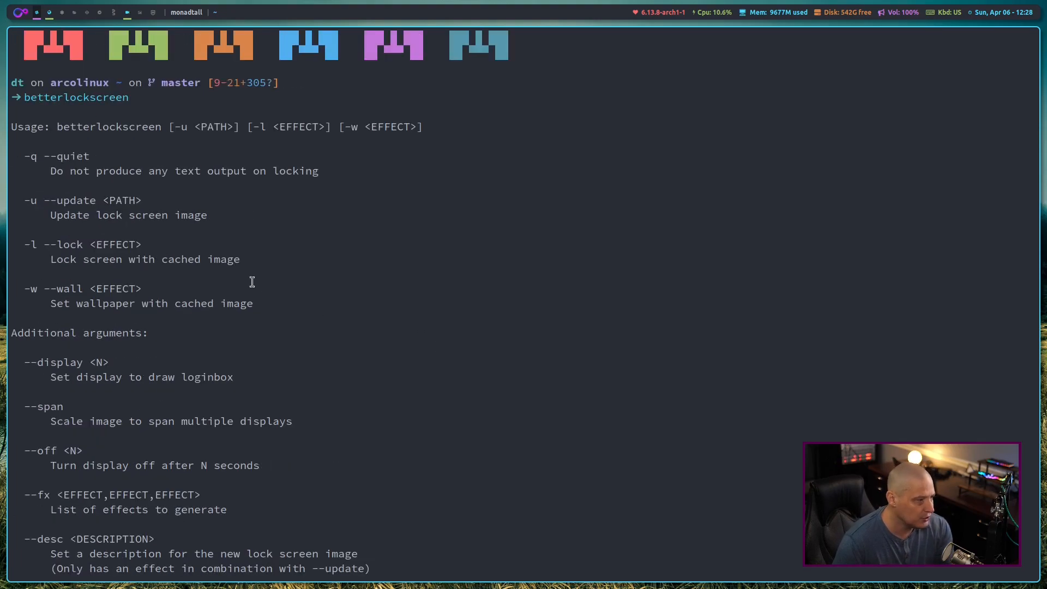
mouse_move(105, 124)
text(c)
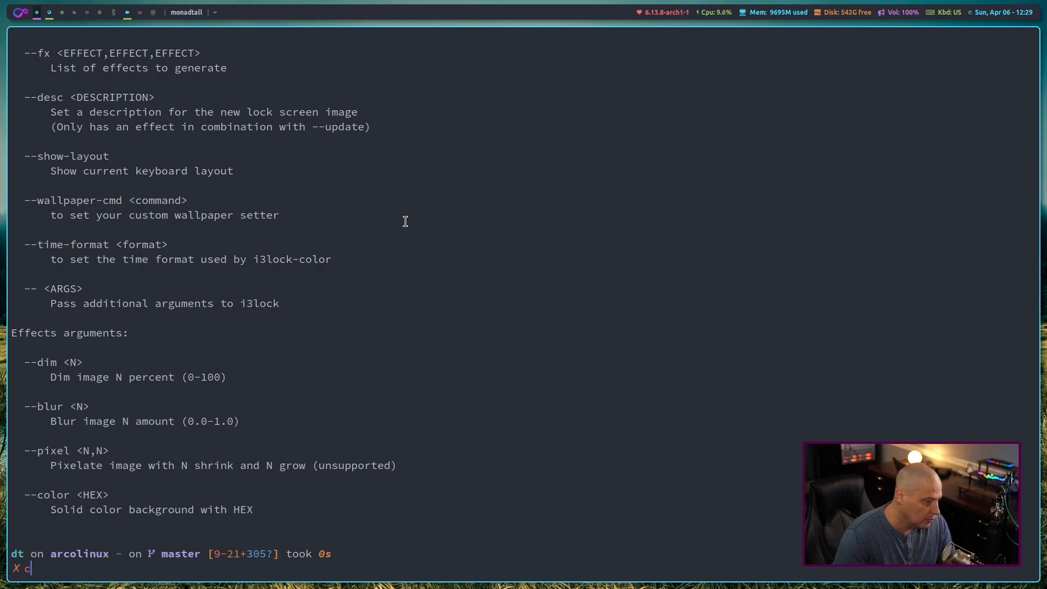
Run betterlockscreen -u on the dtos-backgrounds 0002.jpg wallpaper to cache all lock effects.
text(betterlockscreen)
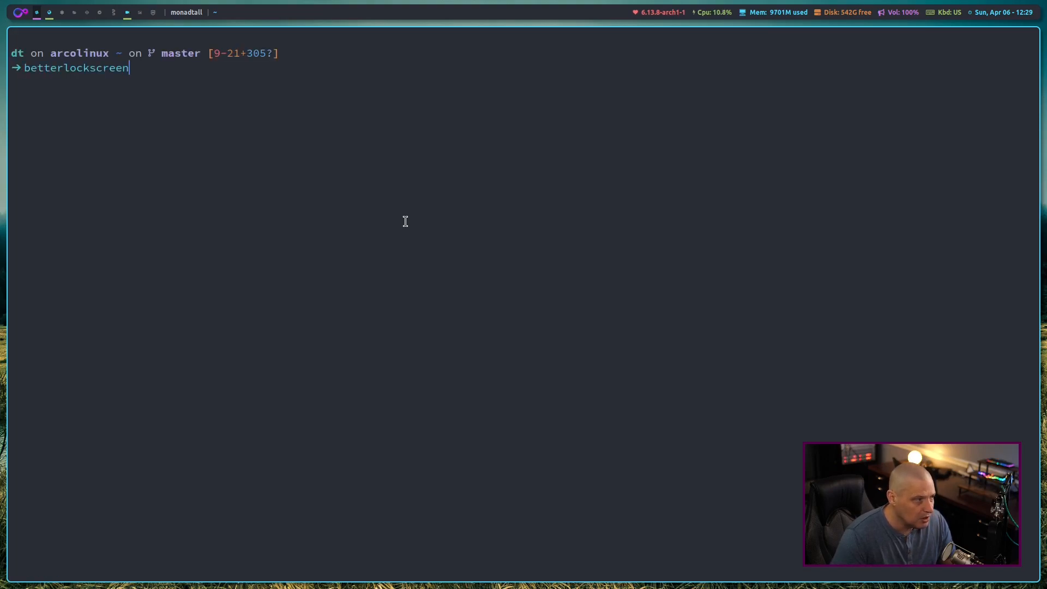
text(-u /usr/share/backgrounds/dtos-backgrounds/0001.jpg)
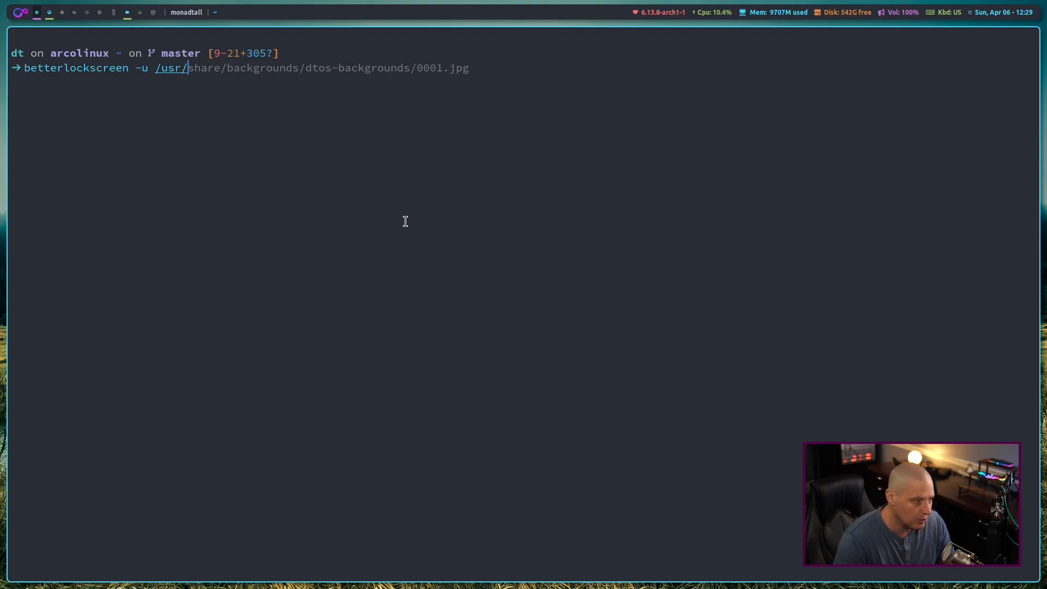
key(Tab)
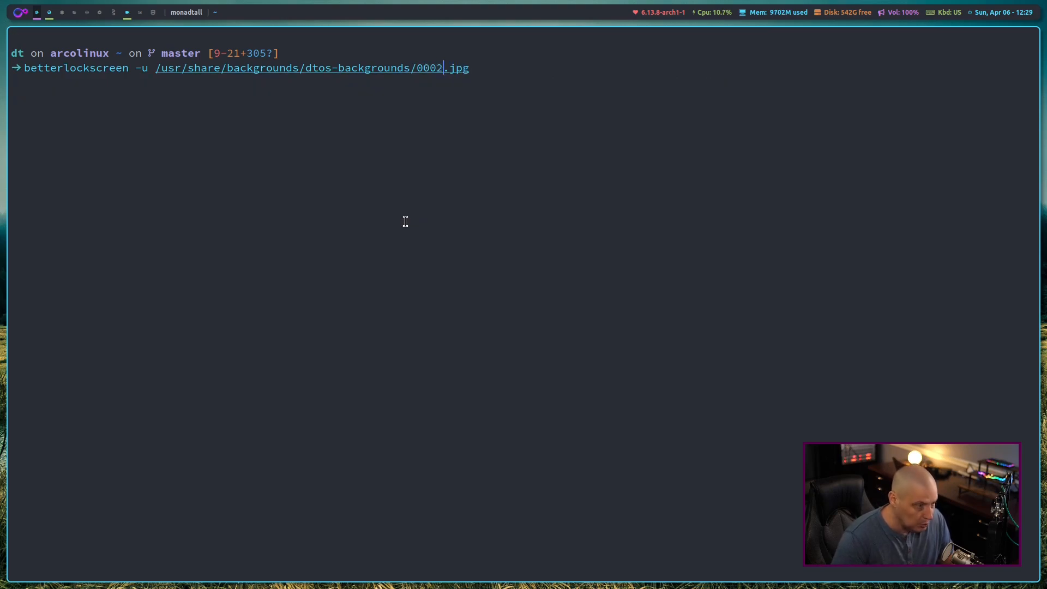
key(Return)
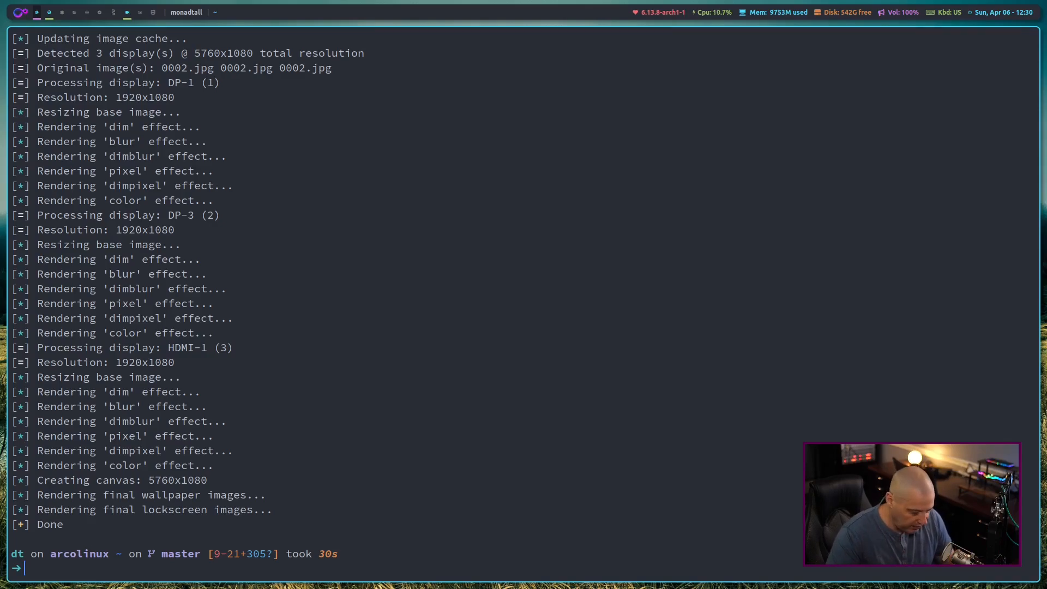
Lock the screen with the plain image using betterlockscreen --lock, then unlock.
text(betterlockscreen)
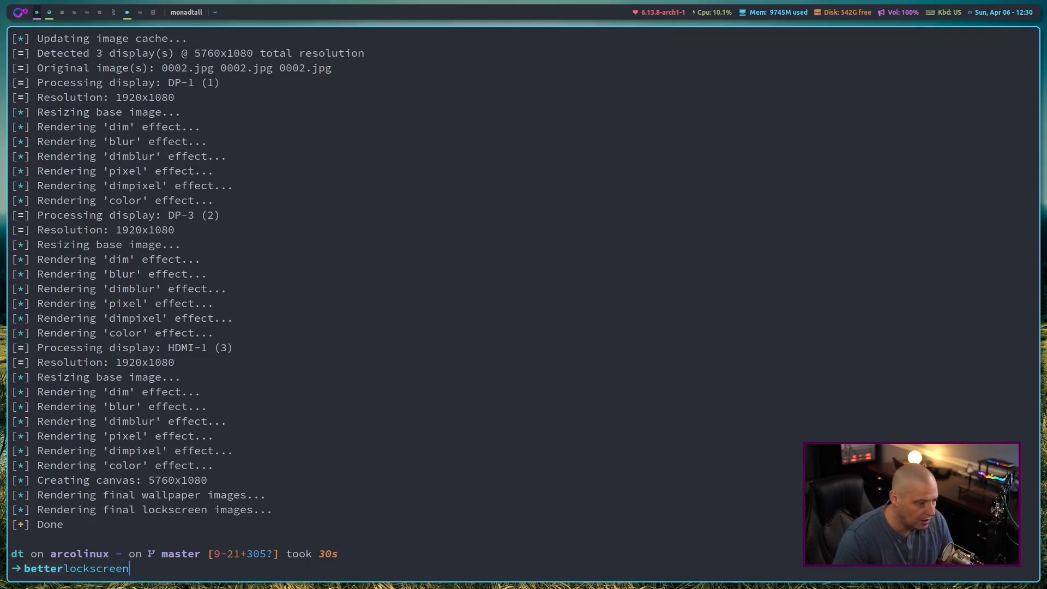
text(--lock)
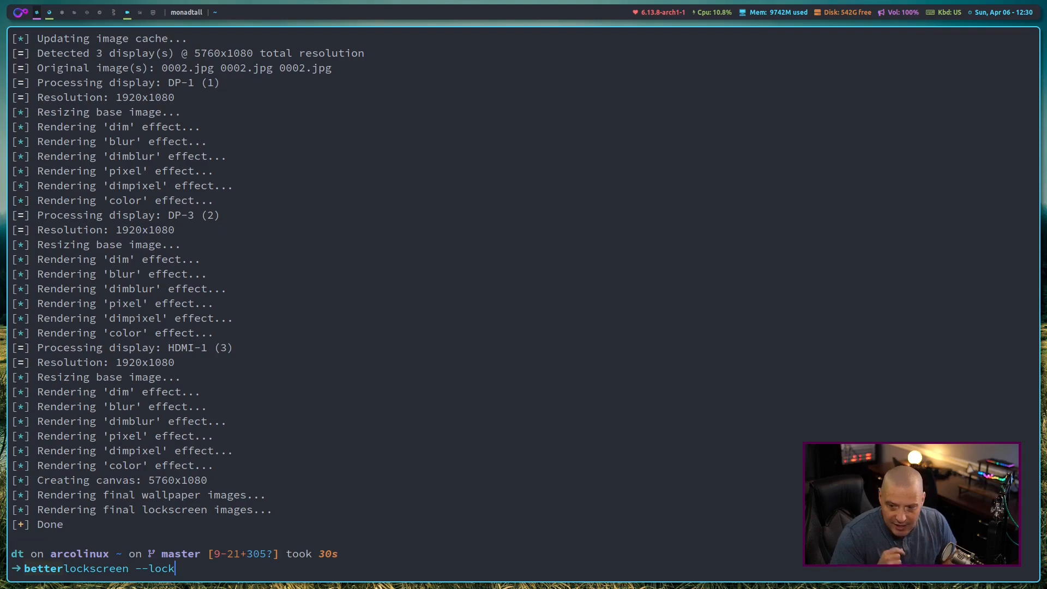
key(Return)
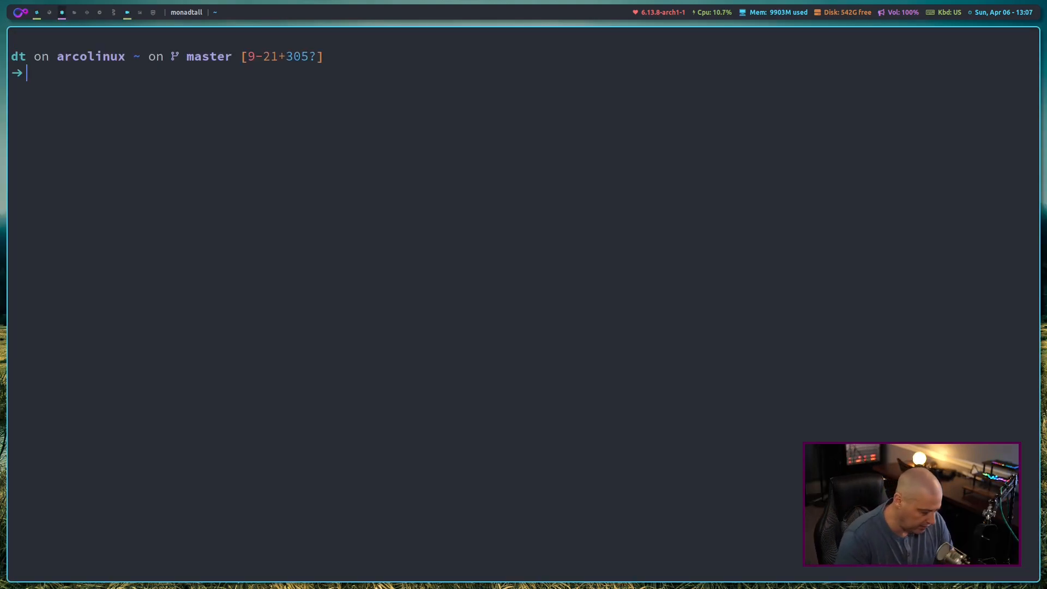
Lock the screen with the blur effect, then with betterlockscreen -l dim, unlocking each.
text(better)
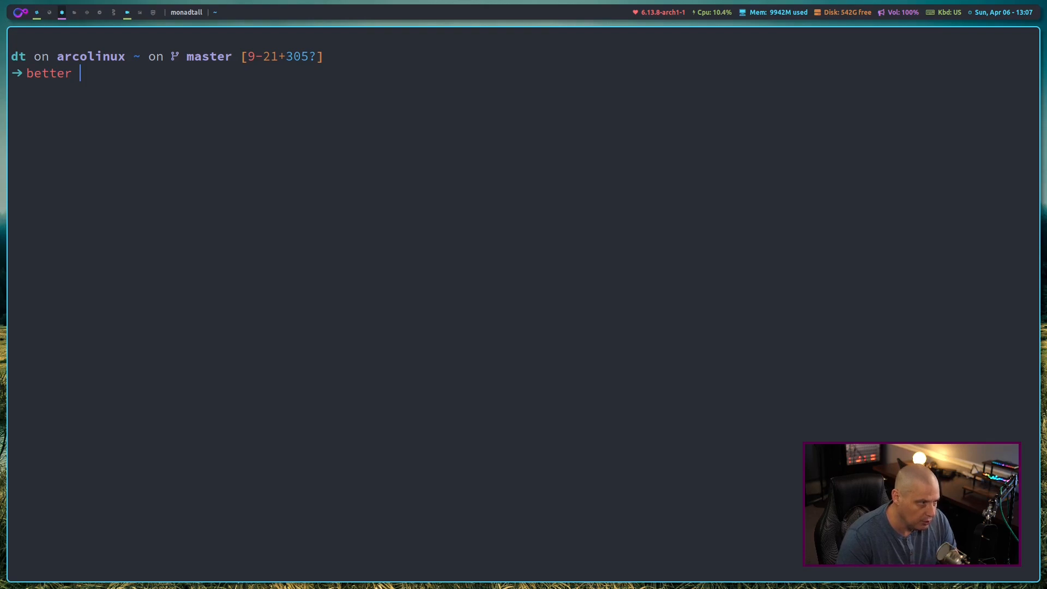
text(lockscreen --lock dim)
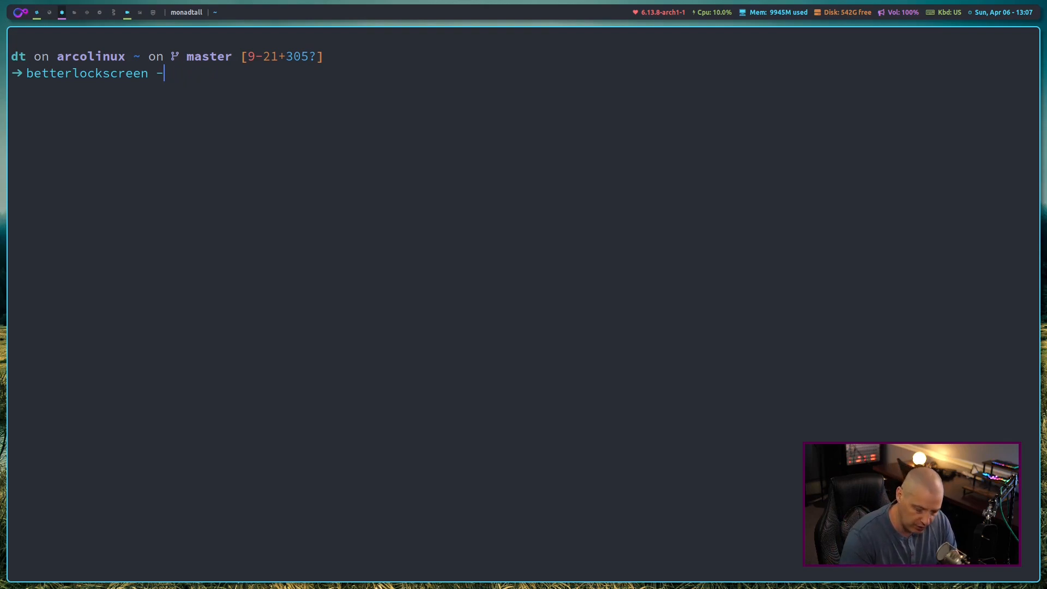
text(l blur)
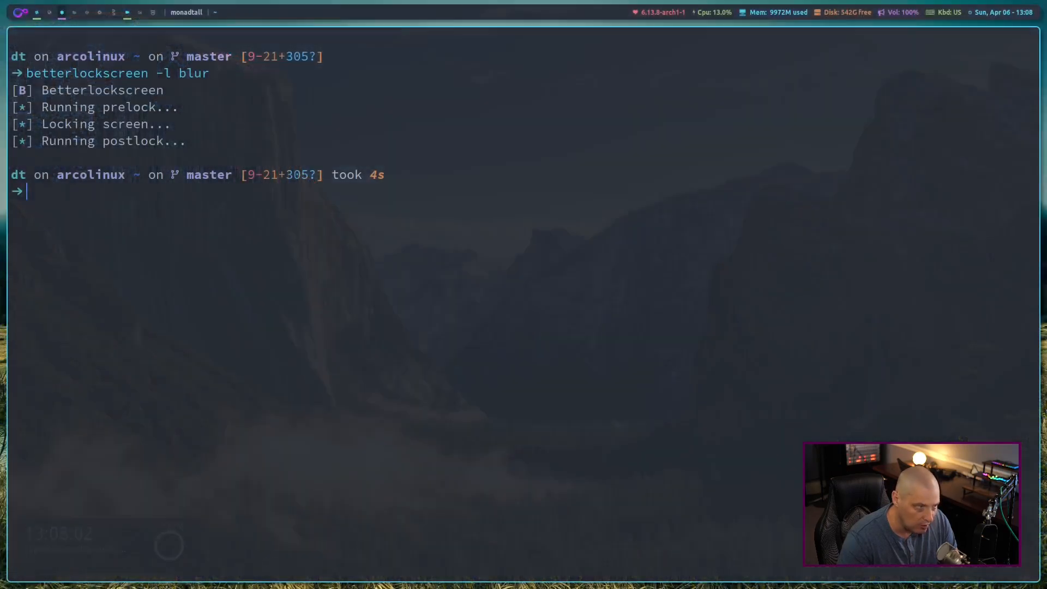
text(betterlockscreen -l dim)
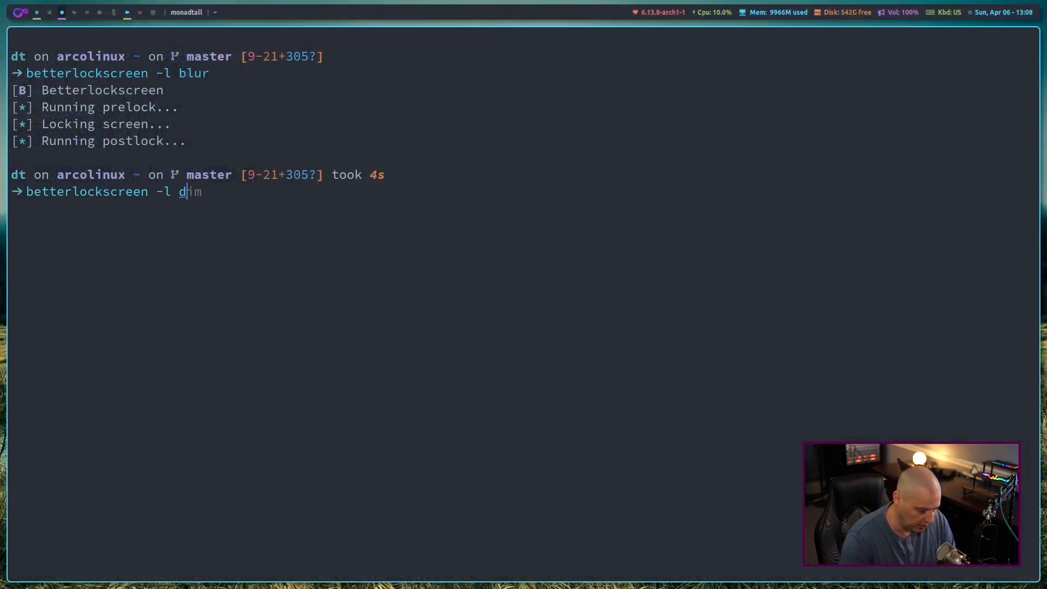
key(Return)
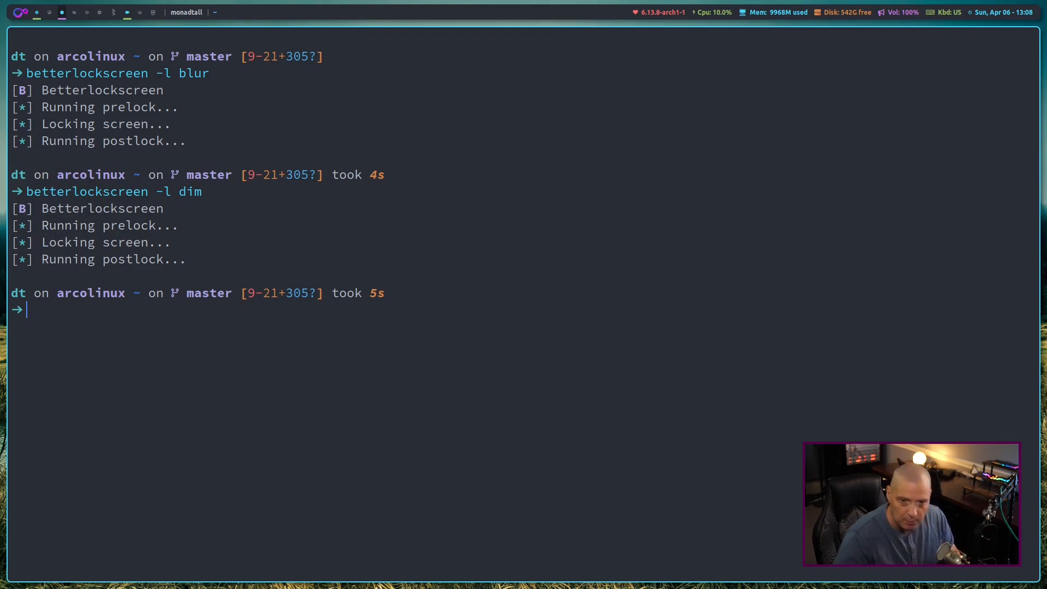
Run betterlockscreen -l once more and return to the GitHub page.
text(betterlockscreen -l)
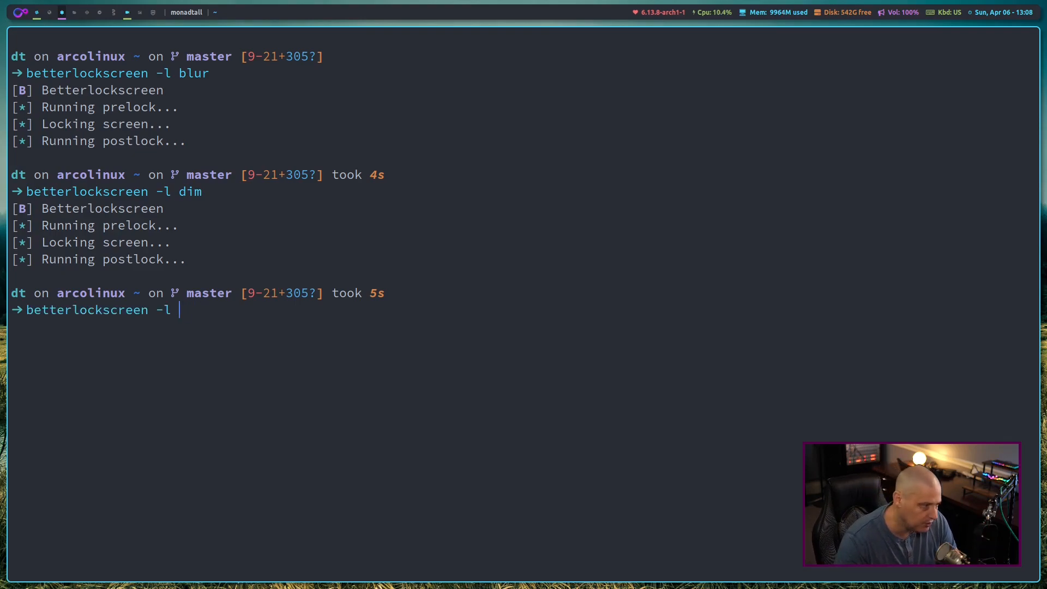
key(Return)
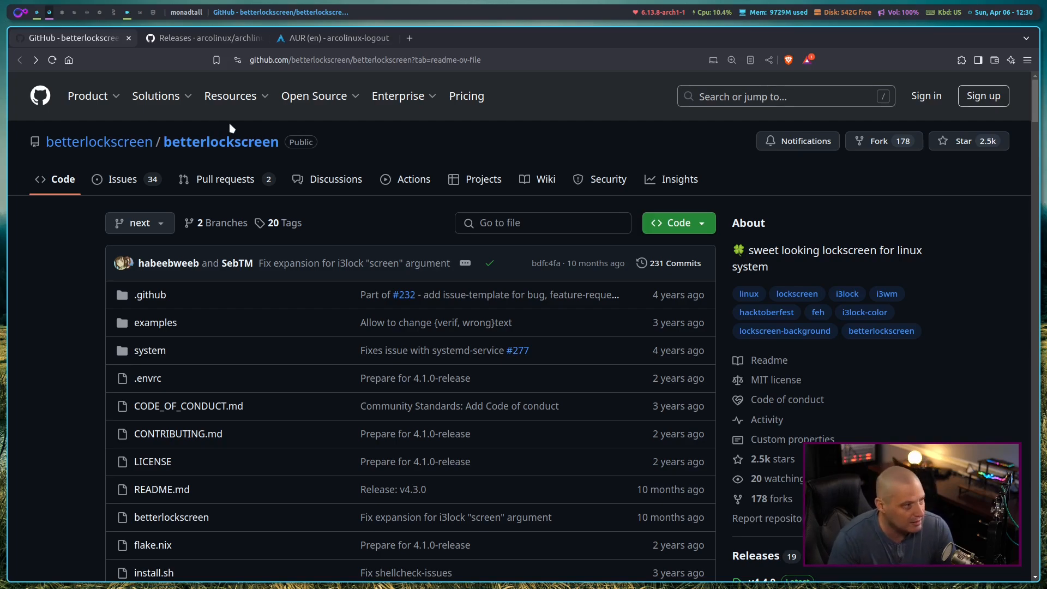
mouse_move(195, 61)
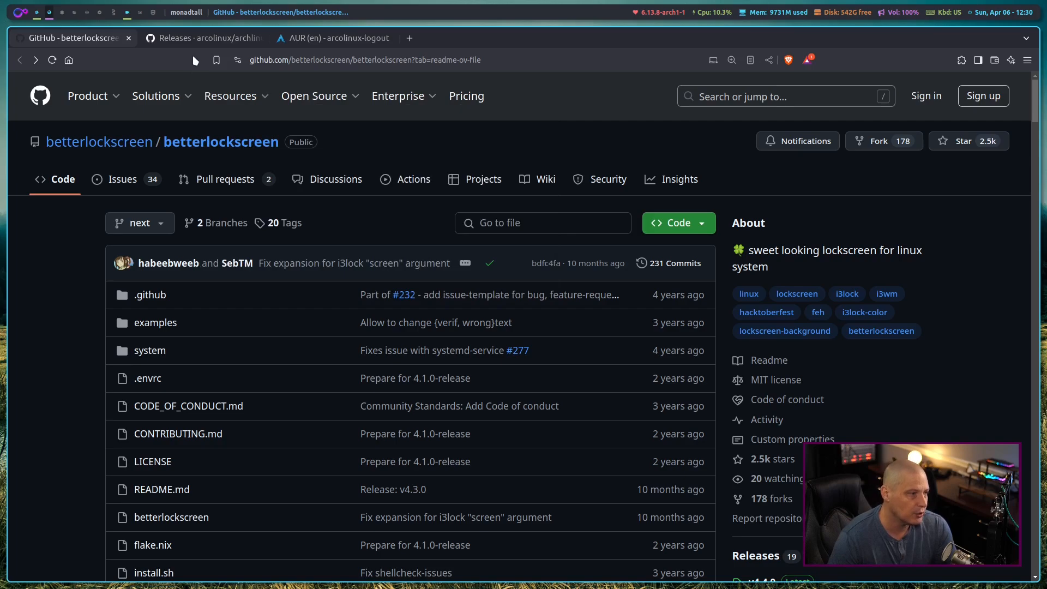
mouse_move(203, 39)
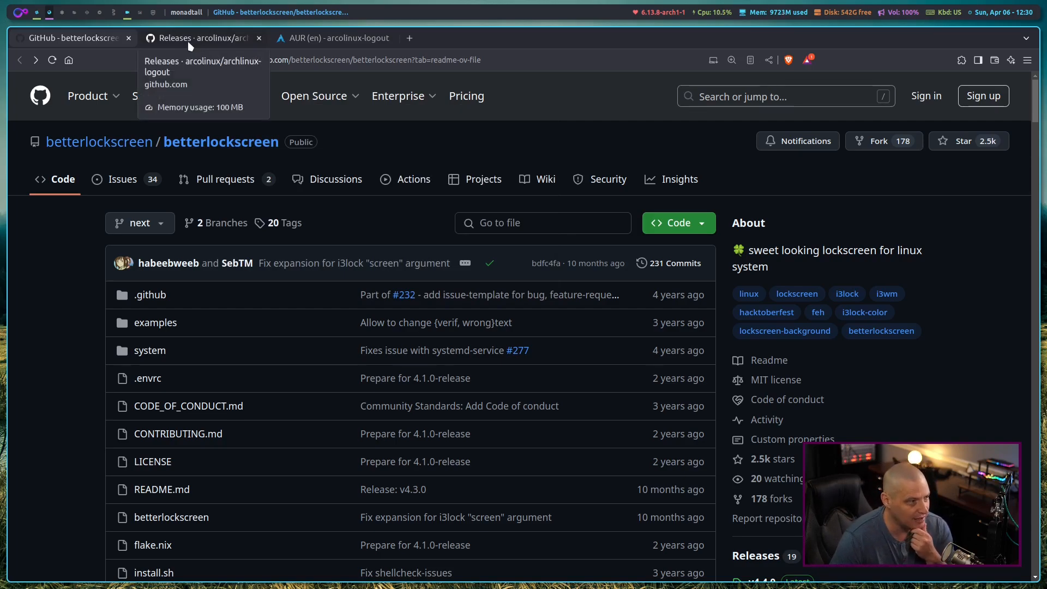
Review the archlinux-logout README dependencies and features, then scroll back to the top.
click(201, 37)
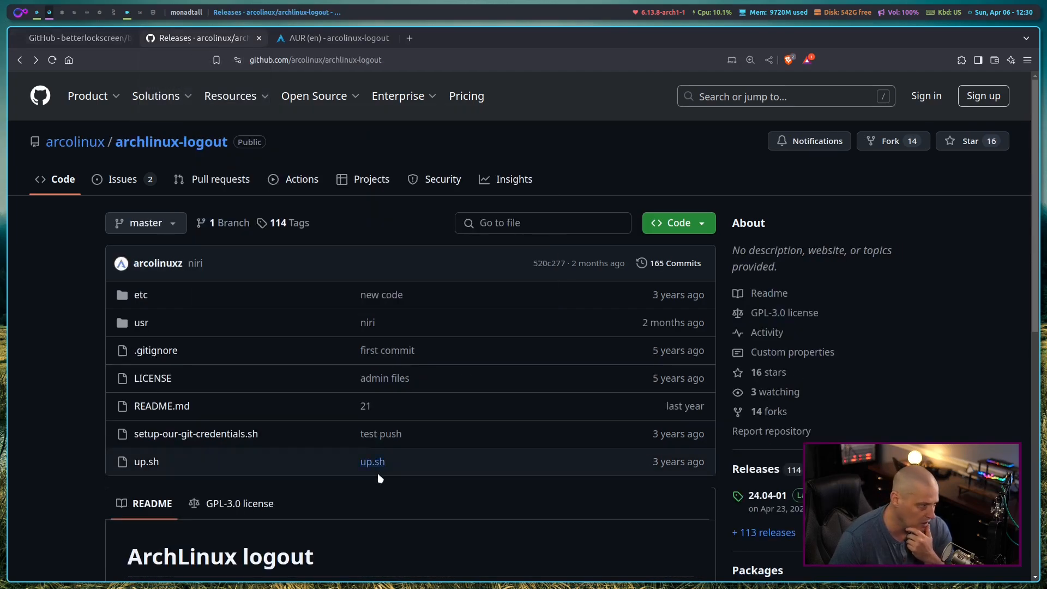
mouse_move(140, 294)
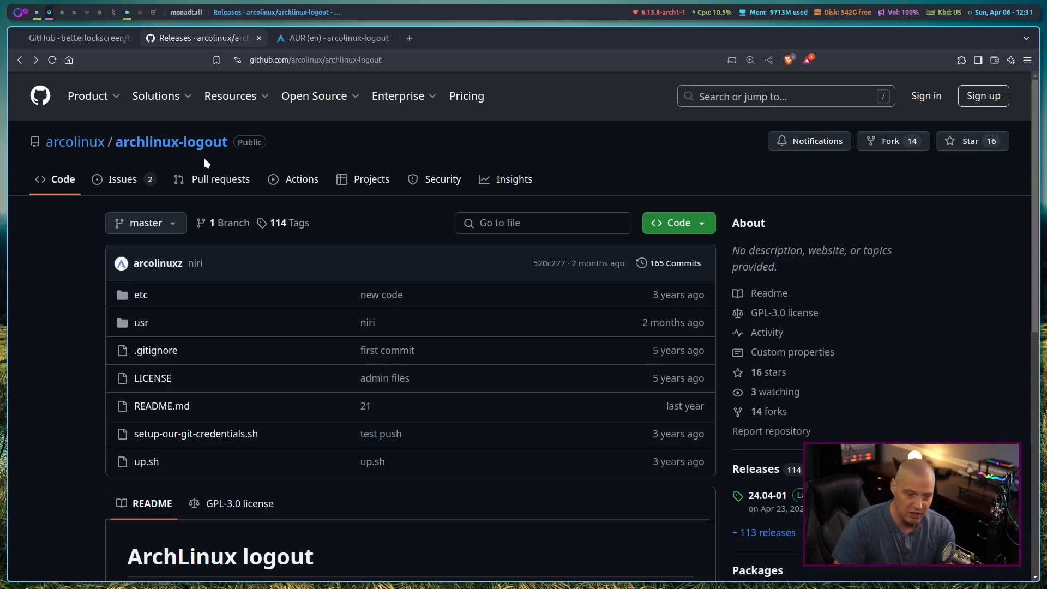
mouse_move(1009, 198)
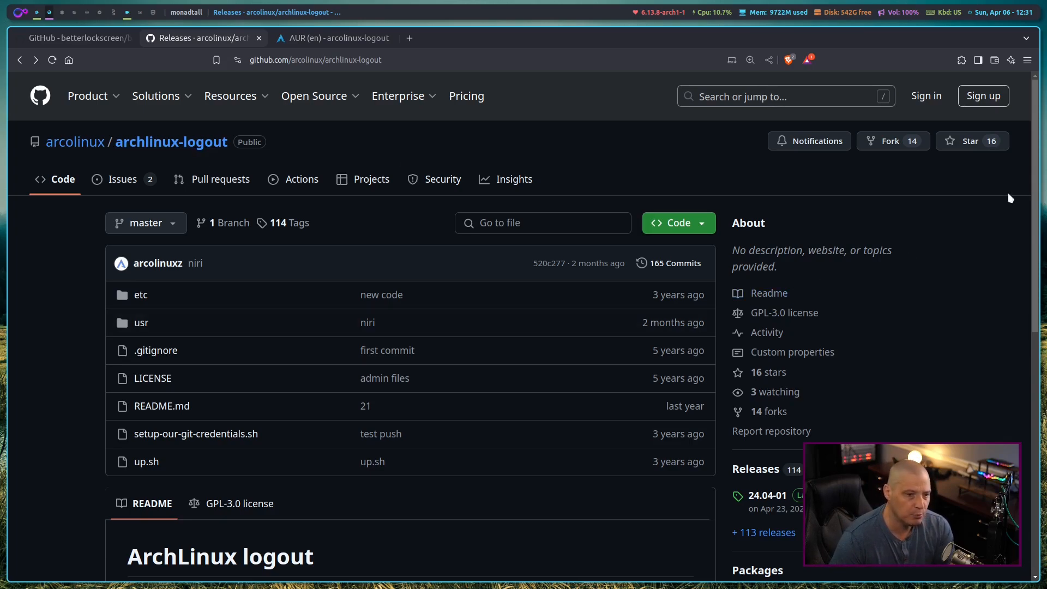
scroll(down, 3)
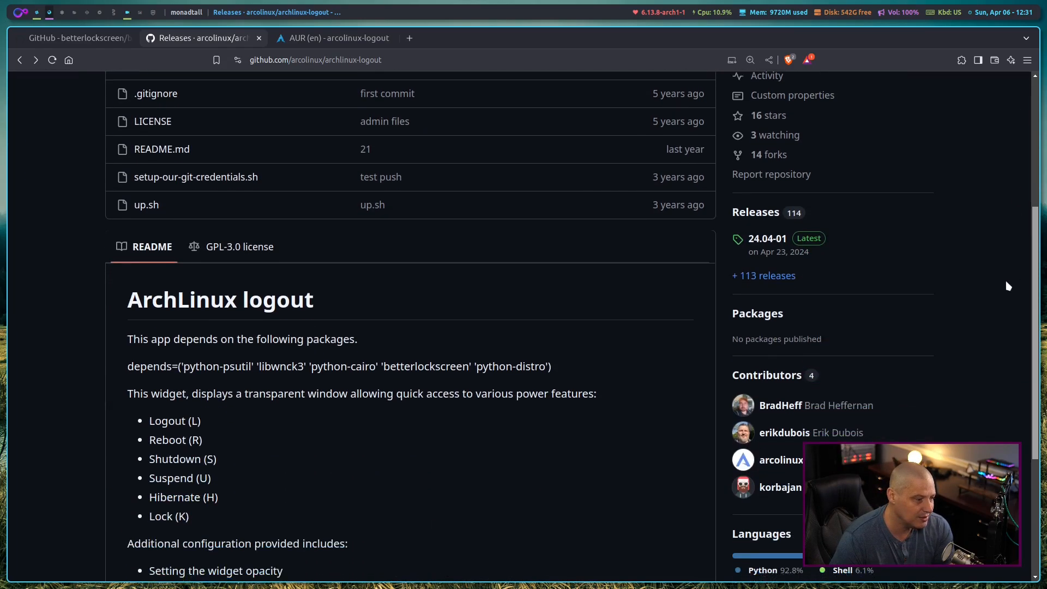
scroll(down, 3)
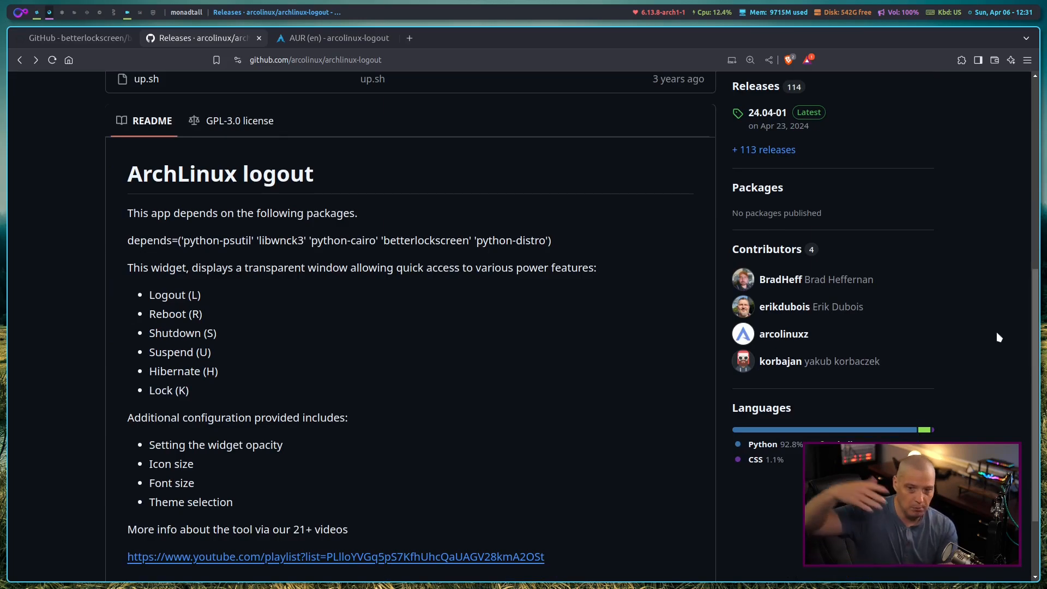
mouse_move(191, 261)
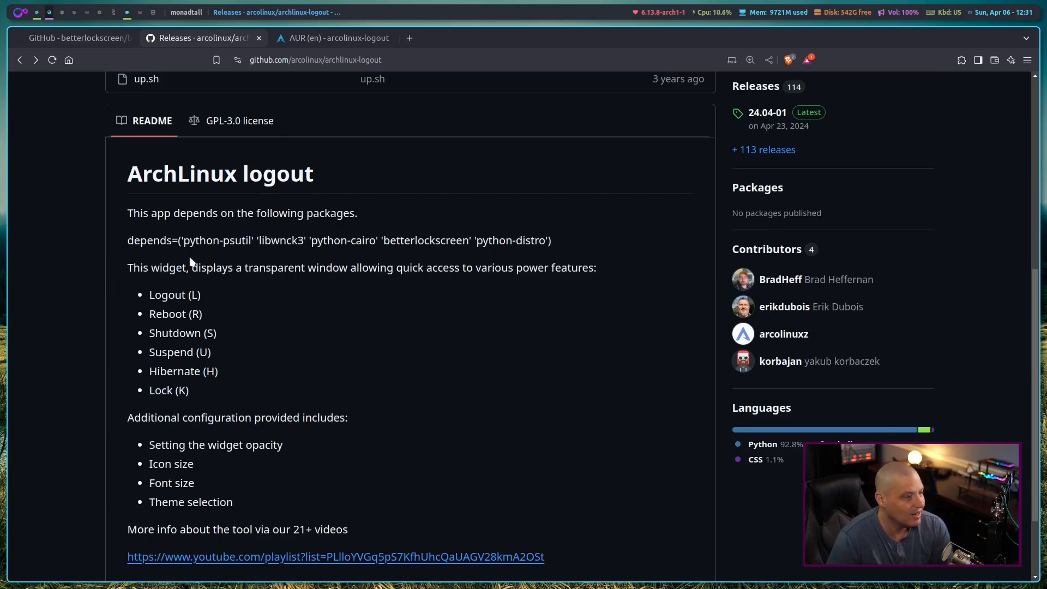
scroll(up, 3)
text(logou)
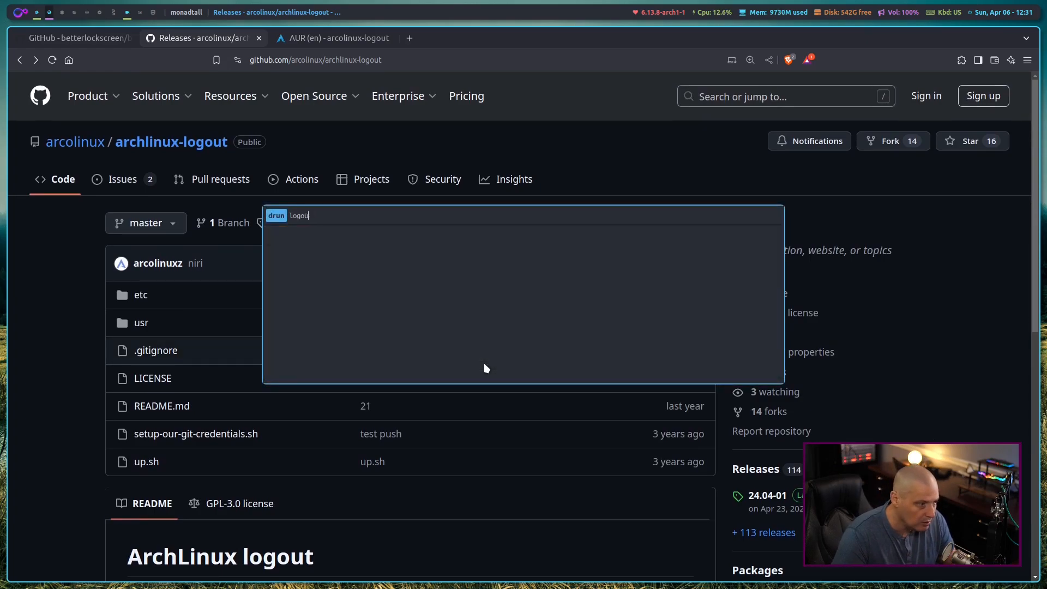
Launch archlinux-logout from the launcher to show the power-options overlay.
text(archlinux-)
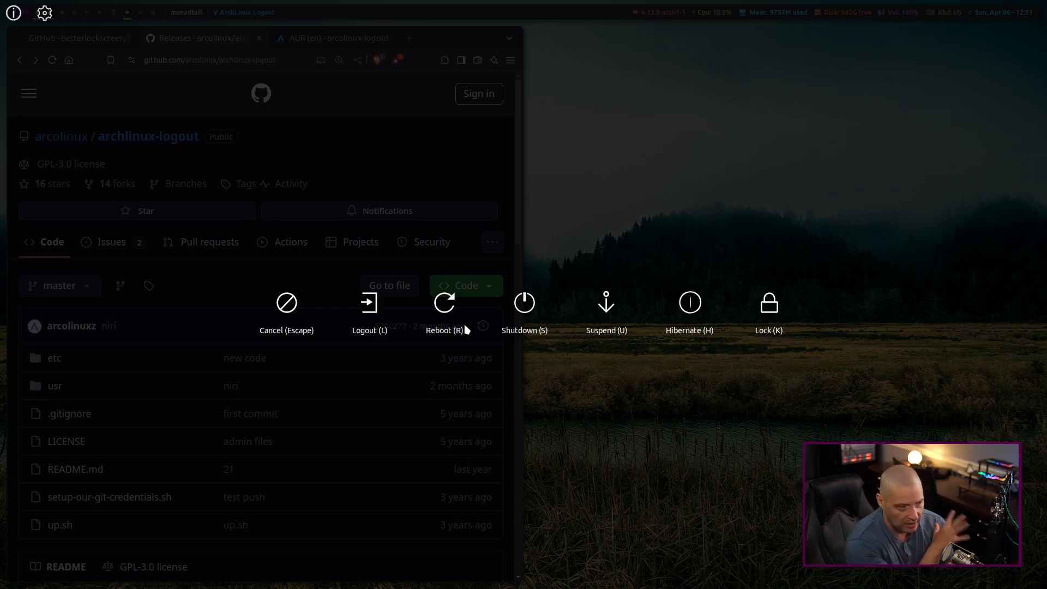
mouse_move(308, 397)
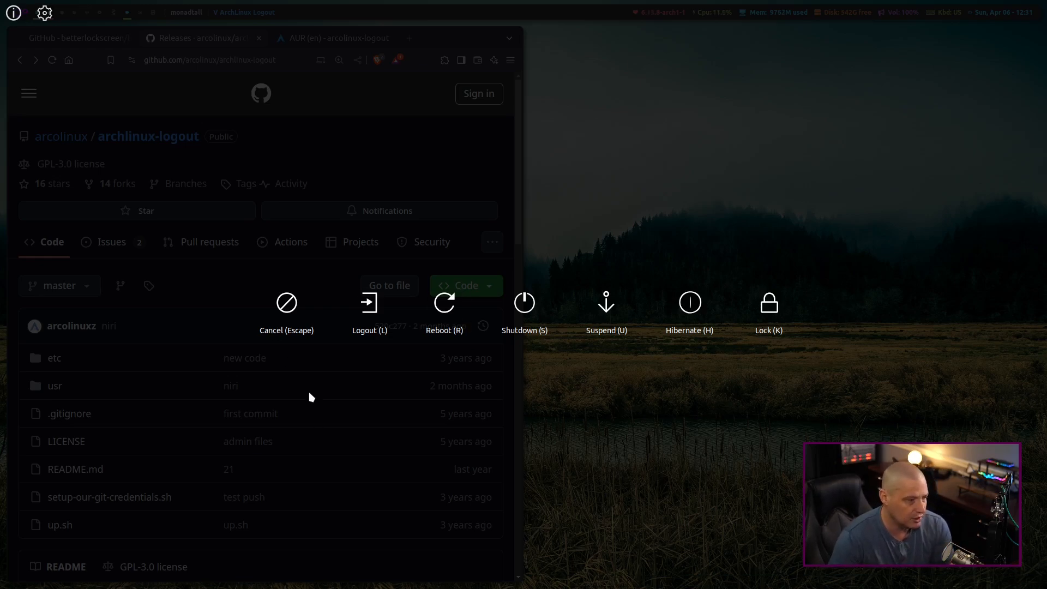
mouse_move(801, 421)
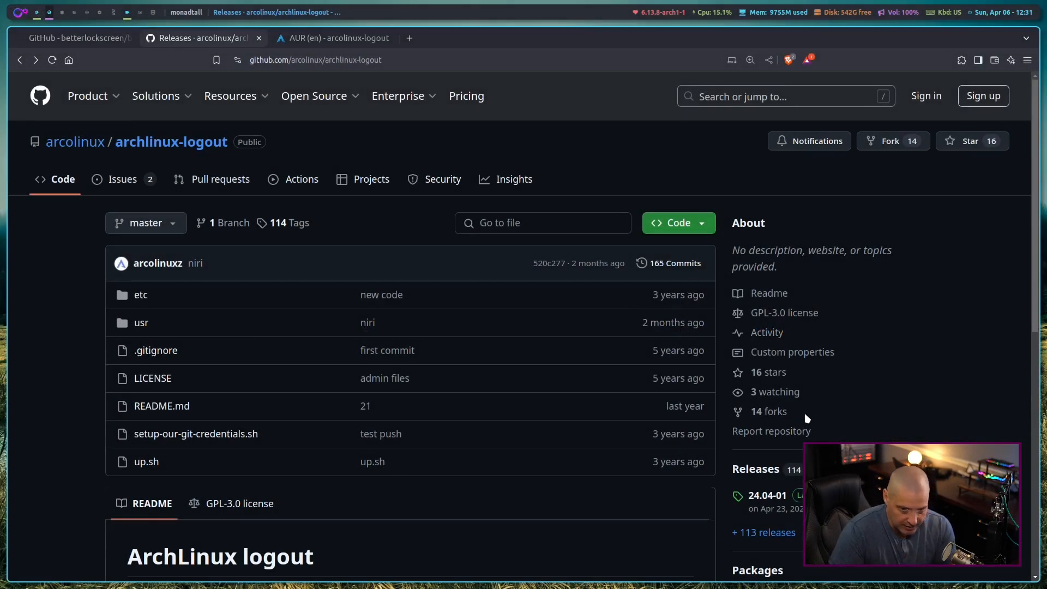
mouse_move(297, 350)
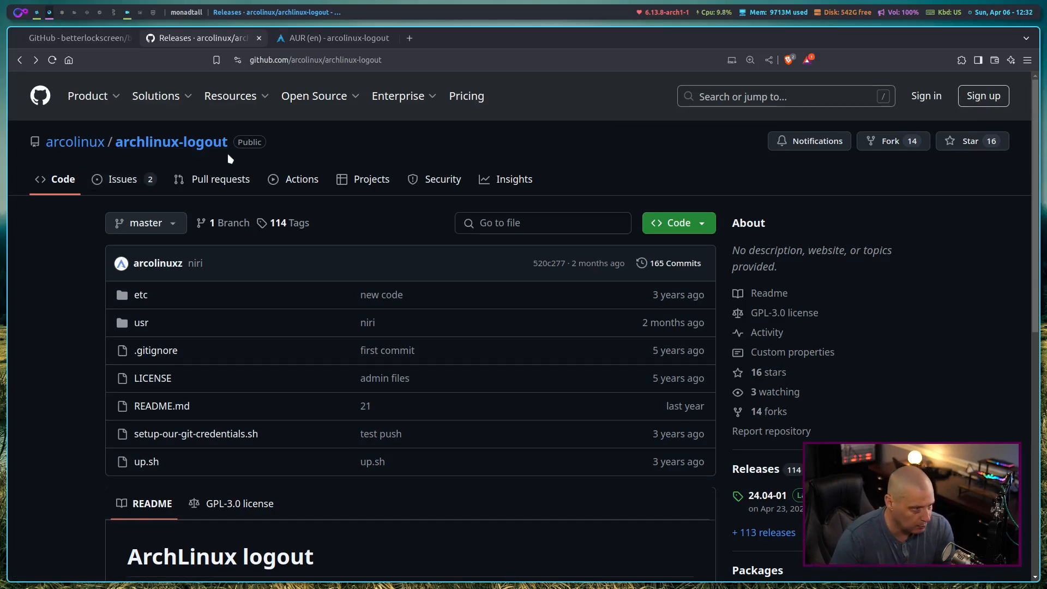
mouse_move(301, 179)
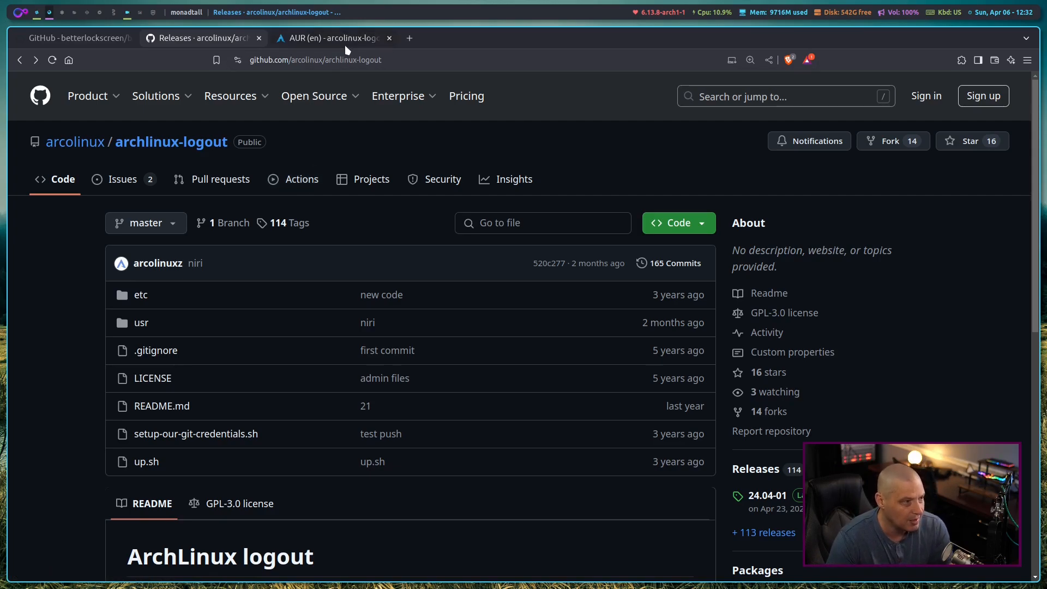
Switch to the arcolinux-logout AUR page and scroll to its dependencies and comments.
click(332, 37)
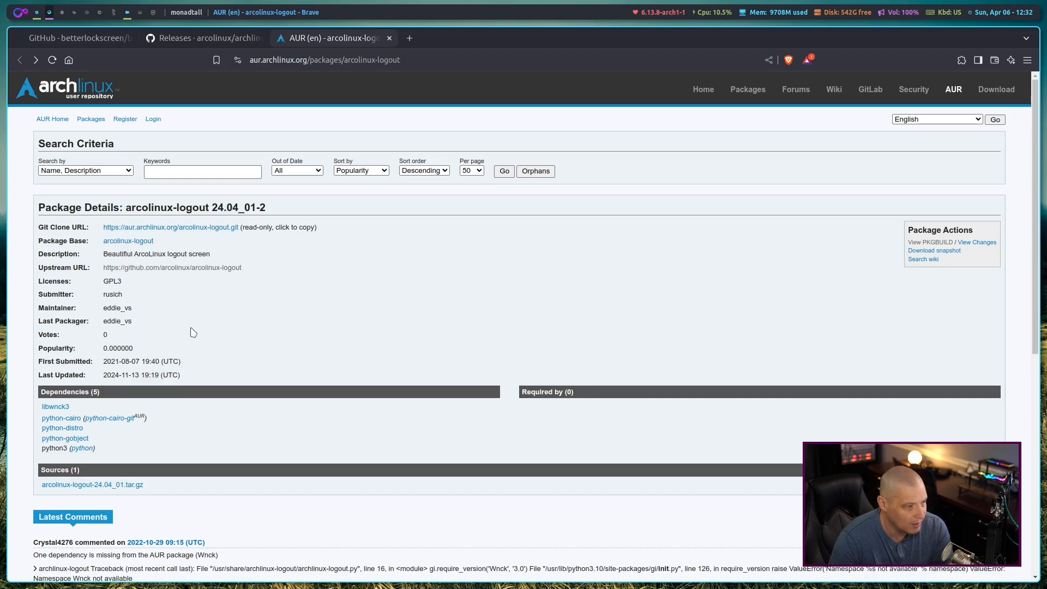
scroll(down, 3)
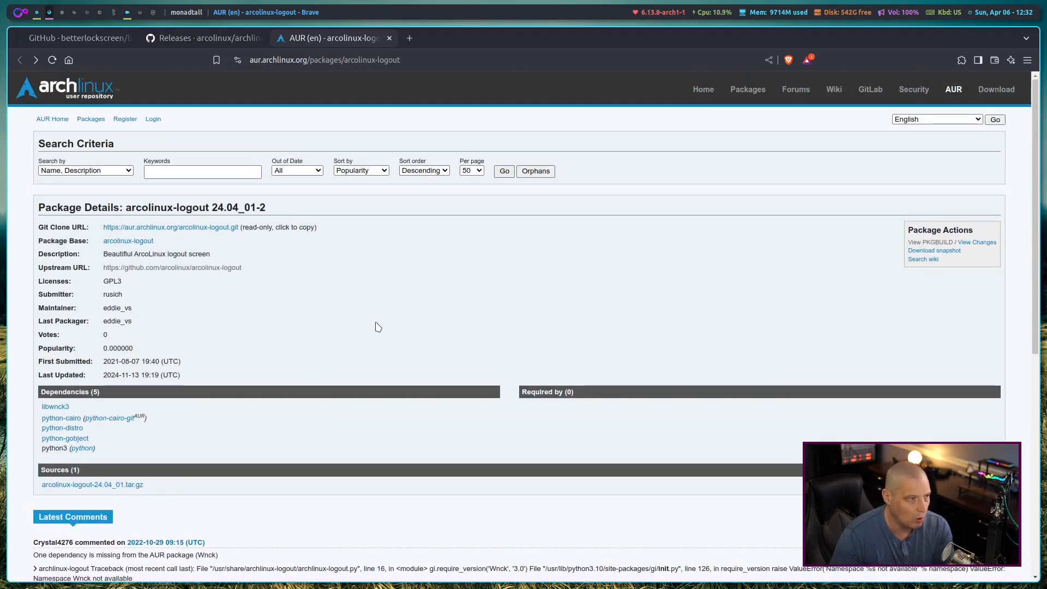
mouse_move(450, 311)
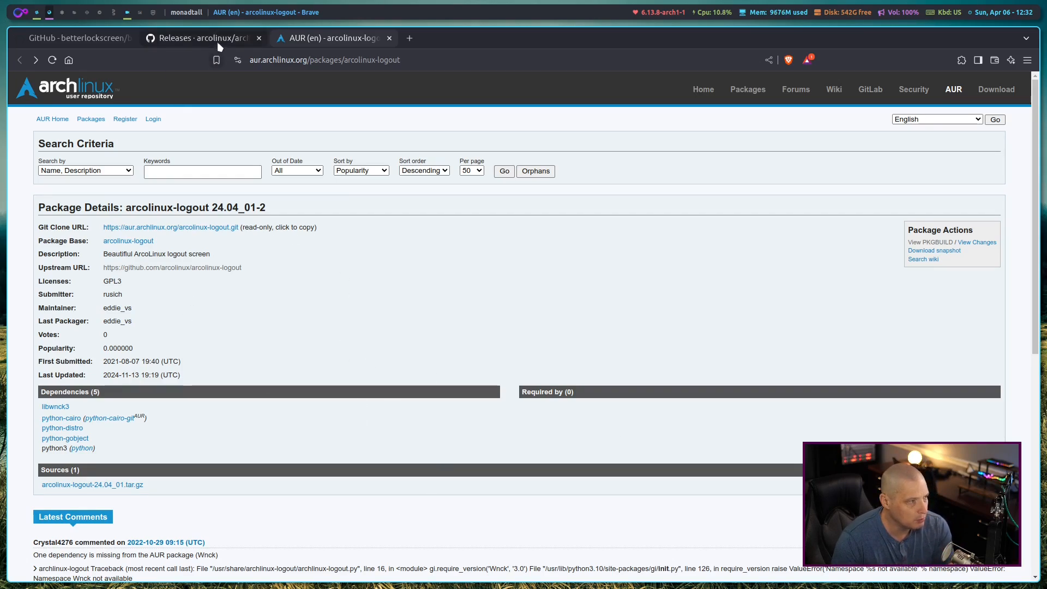
Return to the archlinux-logout GitHub repository tab.
click(202, 37)
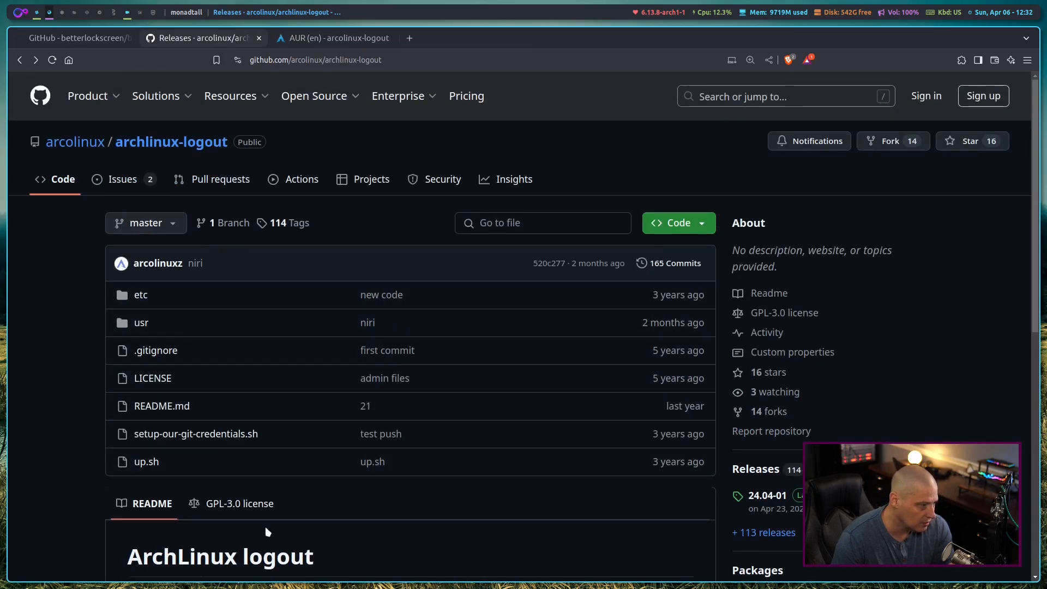
mouse_move(411, 465)
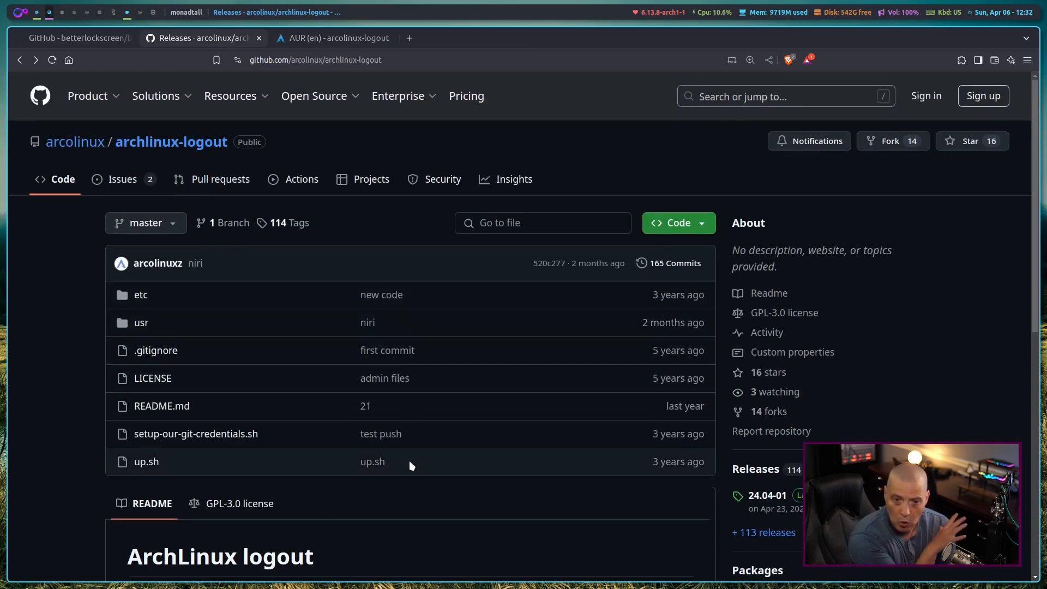
mouse_move(374, 441)
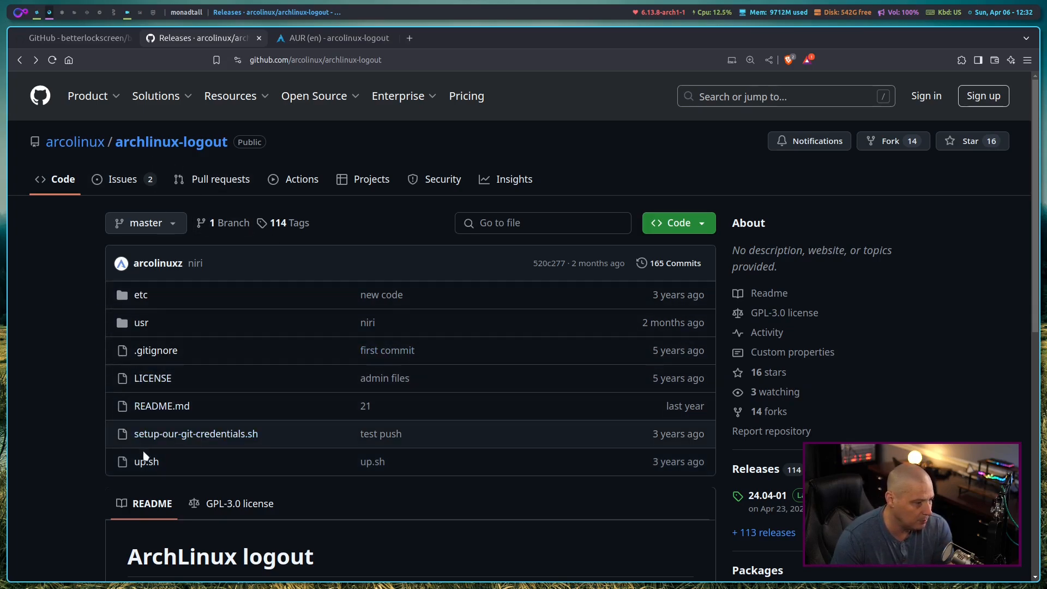
mouse_move(91, 166)
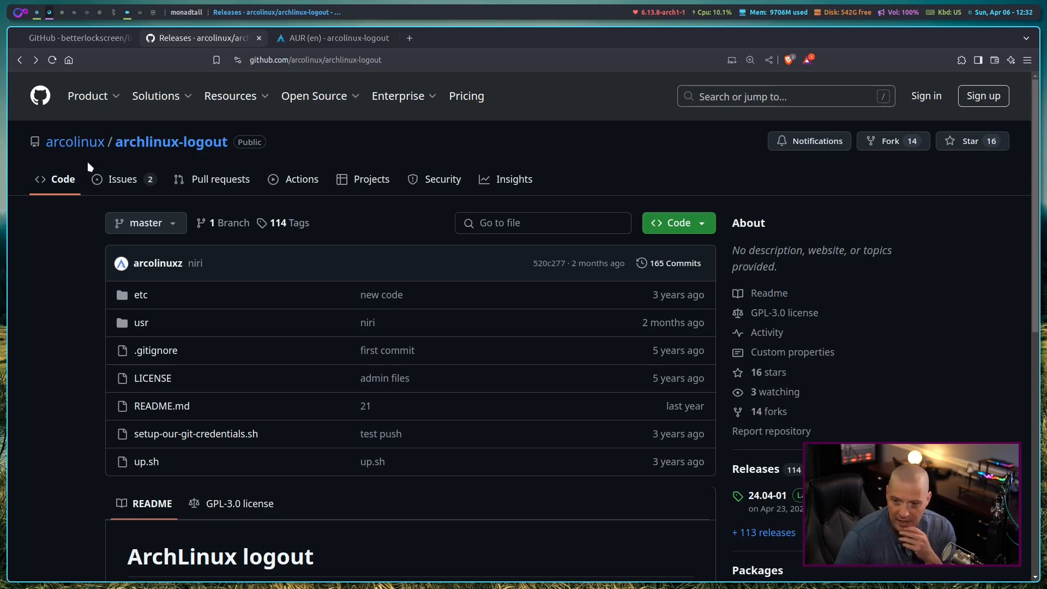
mouse_move(160, 168)
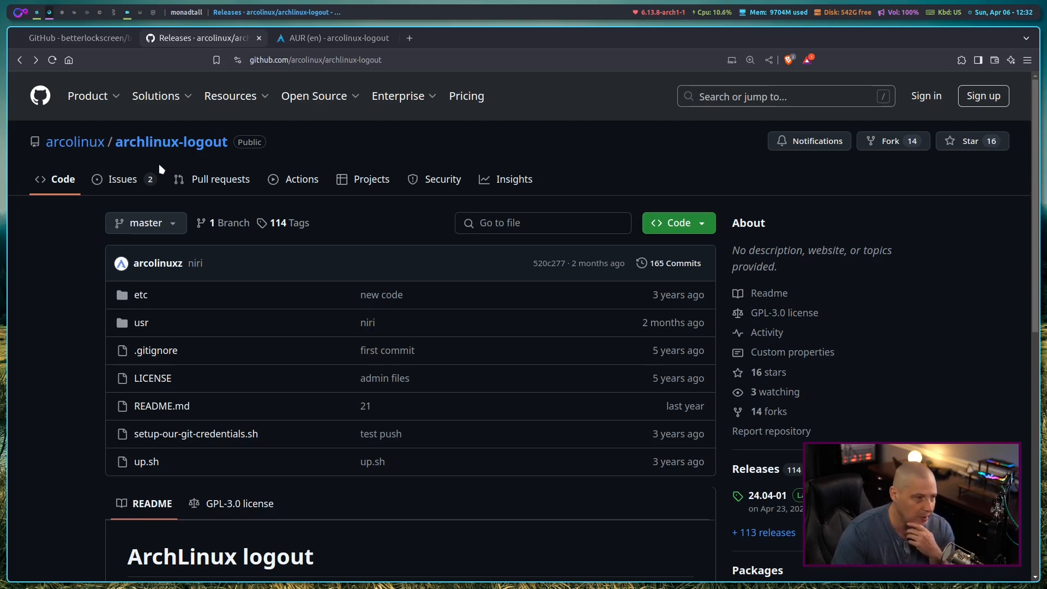
mouse_move(194, 160)
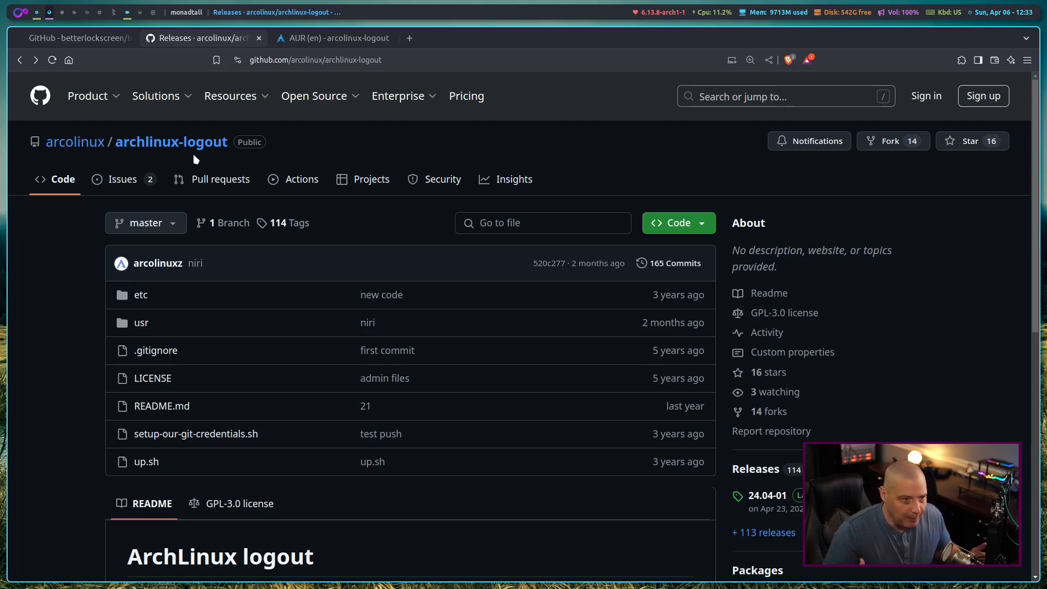
mouse_move(974, 578)
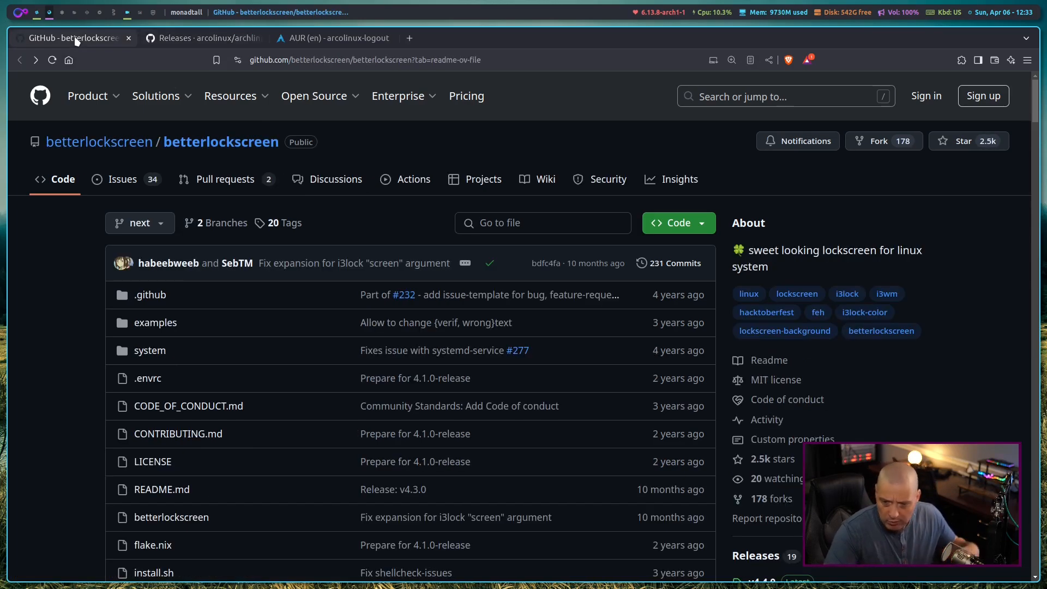
mouse_move(991, 307)
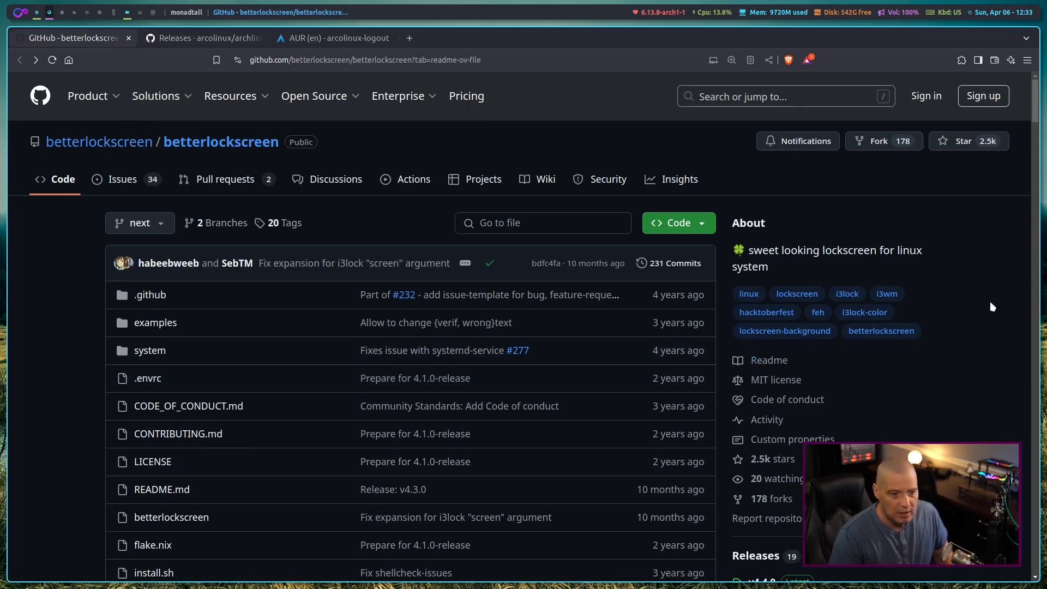
Scroll the betterlockscreen README to the lock-screen preview and table of contents.
scroll(down, 3)
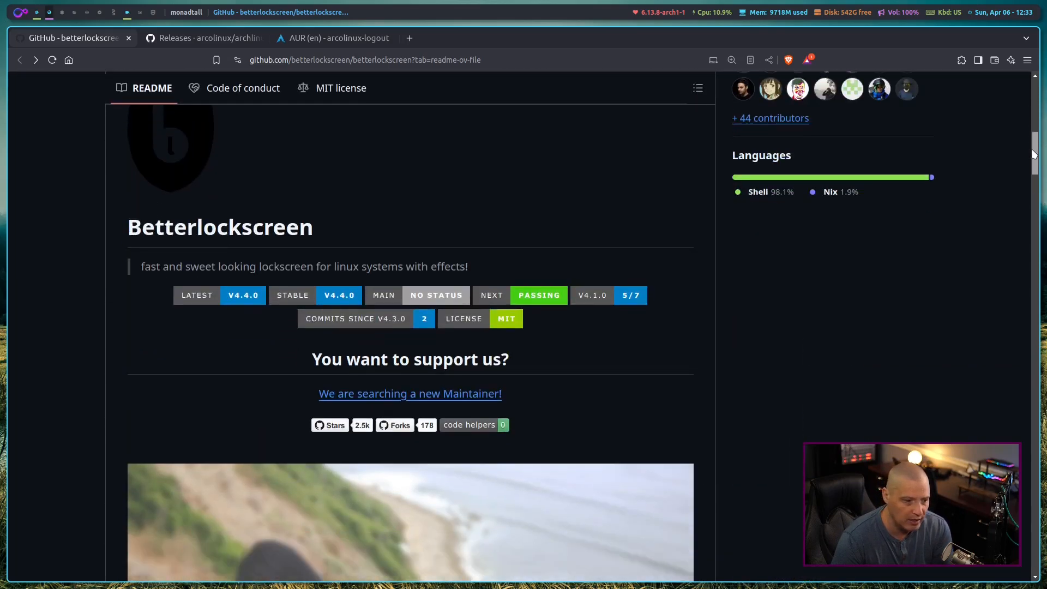
scroll(down, 3)
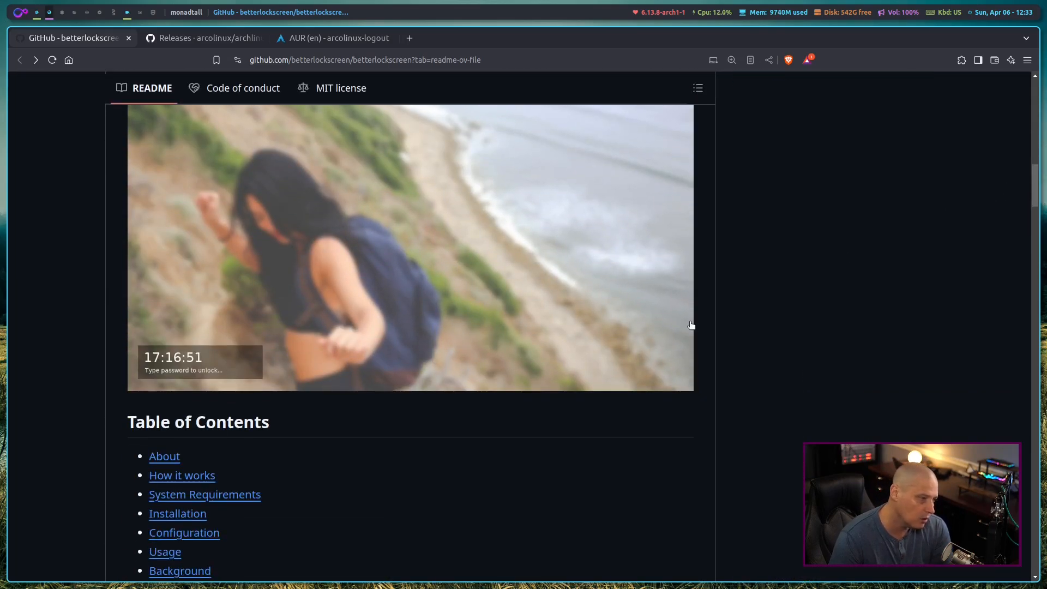